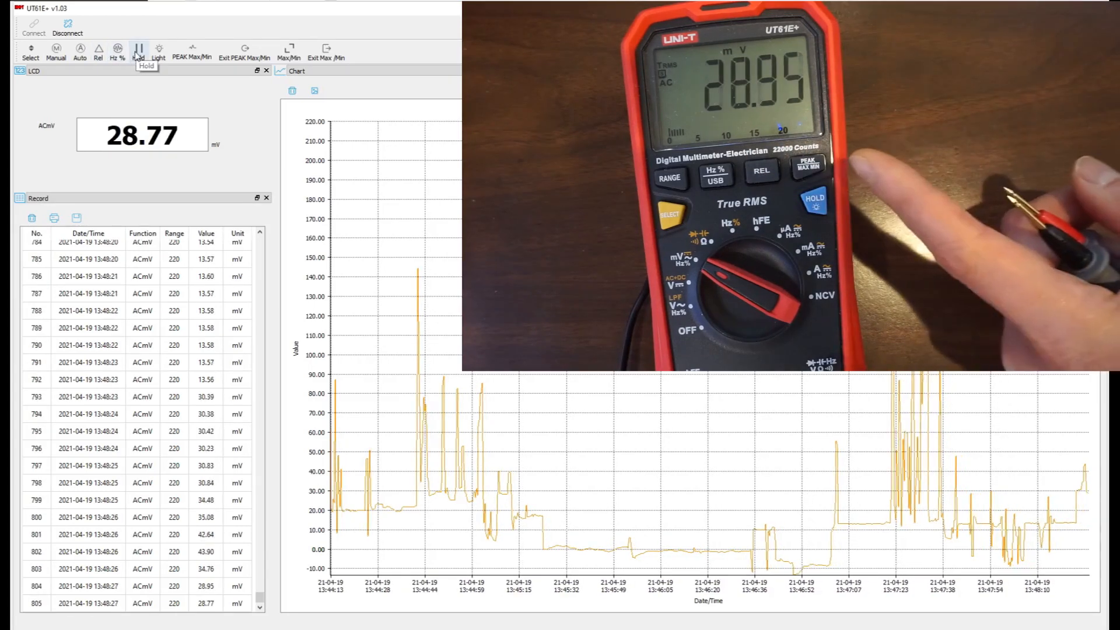
Step: Try the remote Hold and Peak Max controls, then set sample rate to 1000 mS with Infinite checked
click(139, 51)
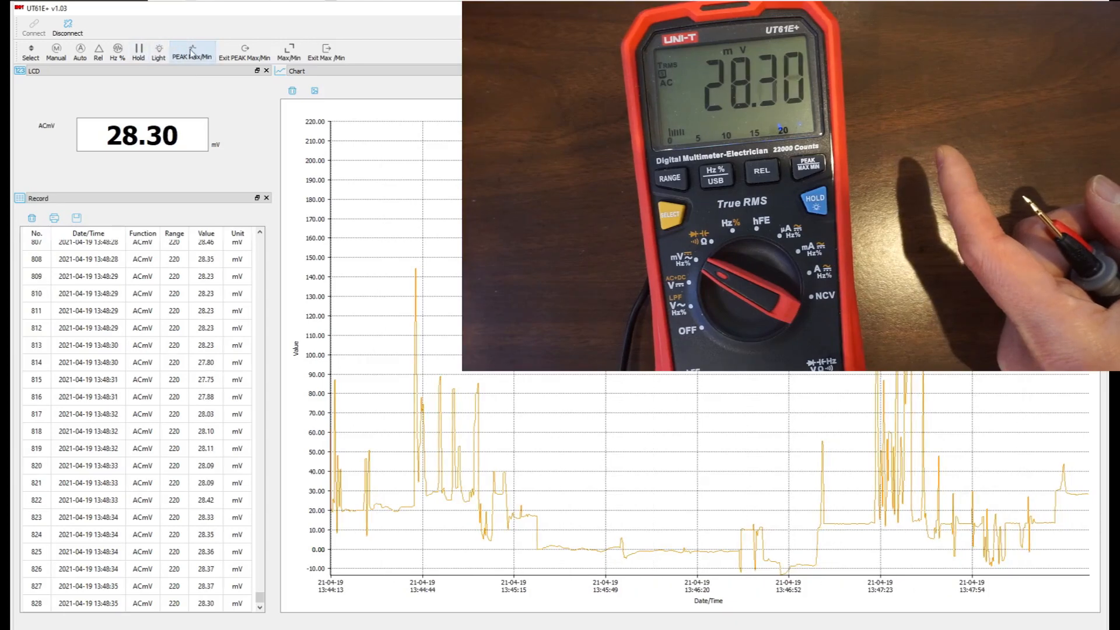
click(191, 51)
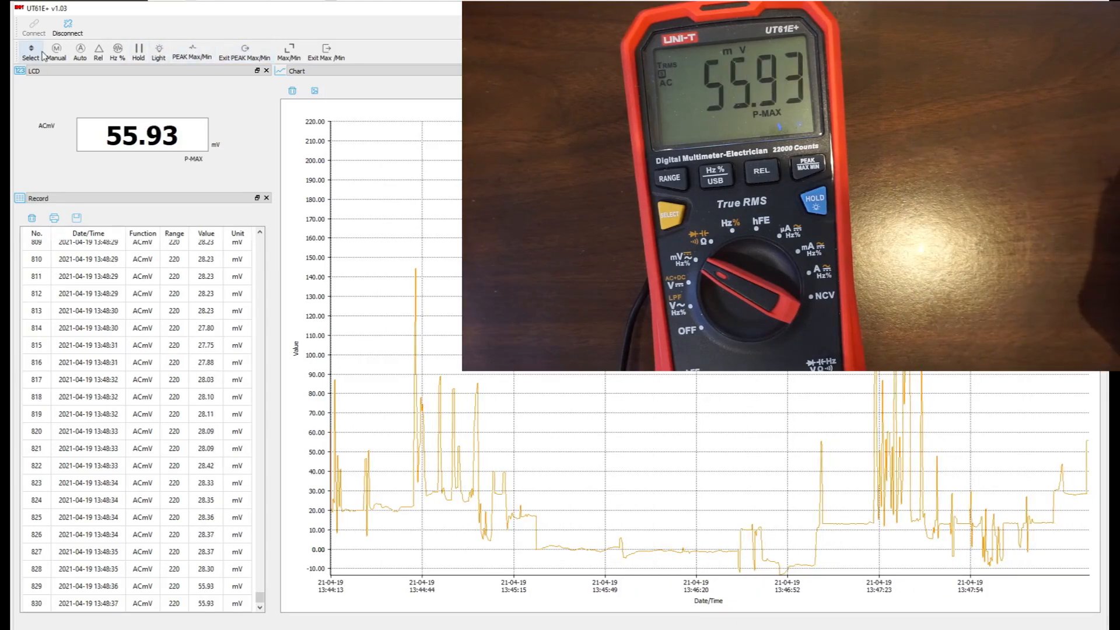
click(56, 51)
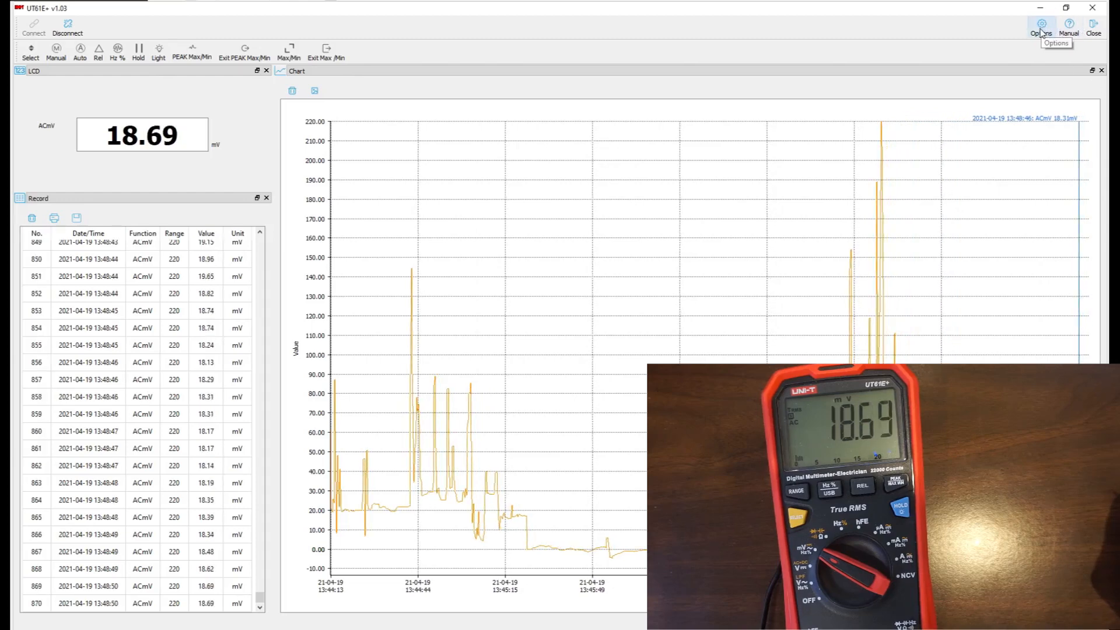
click(1039, 27)
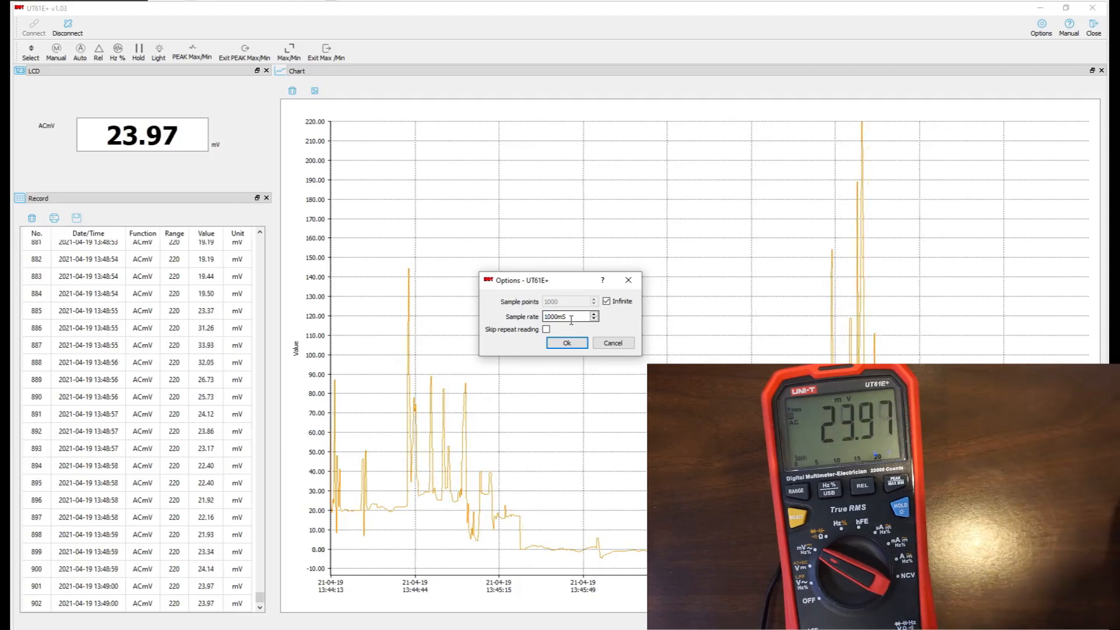
click(565, 343)
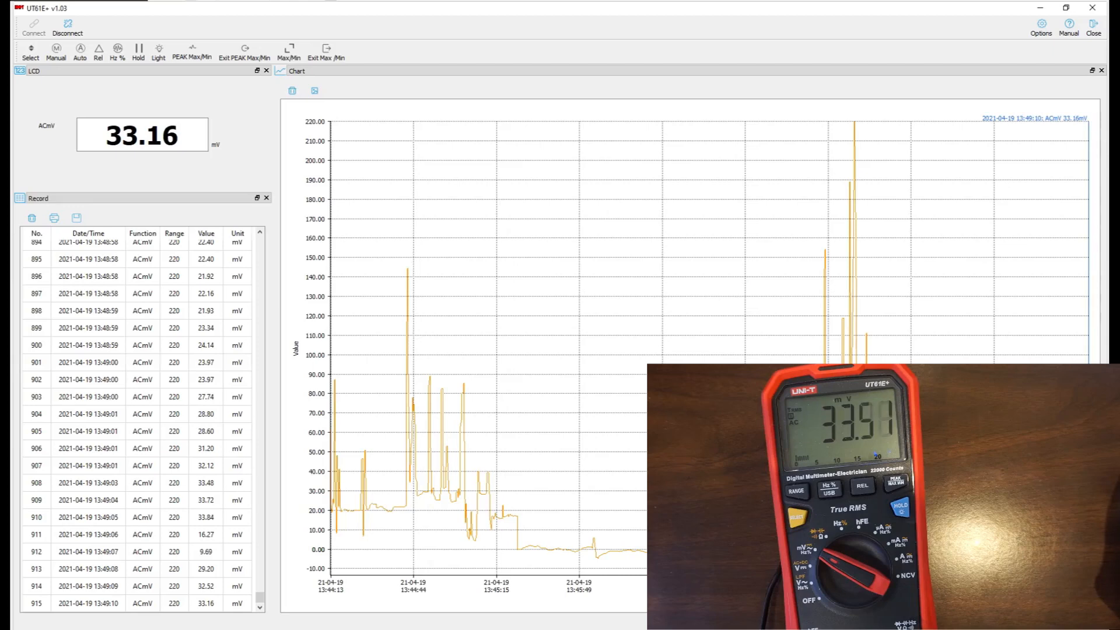
Step: Change the sample rate to 300 mS in Options so several readings log per second
click(1040, 31)
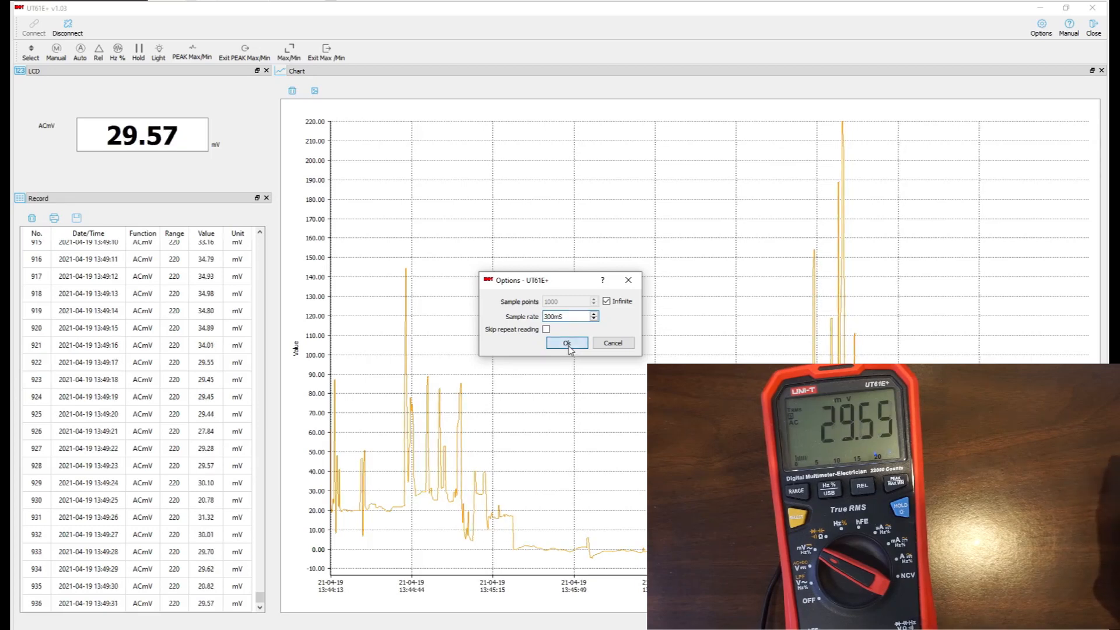
click(567, 343)
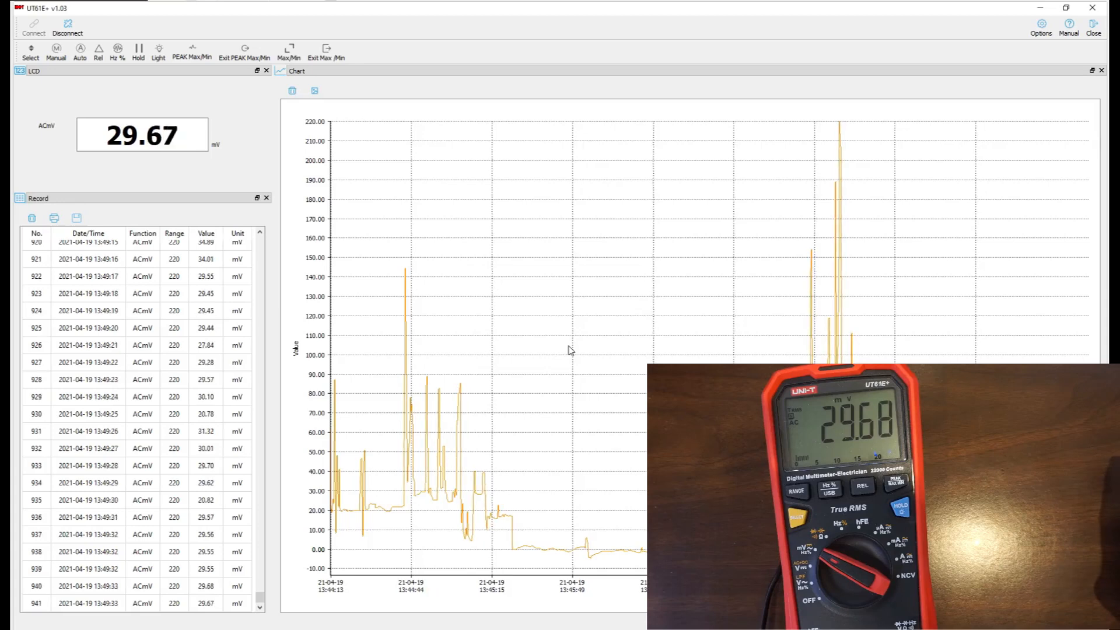